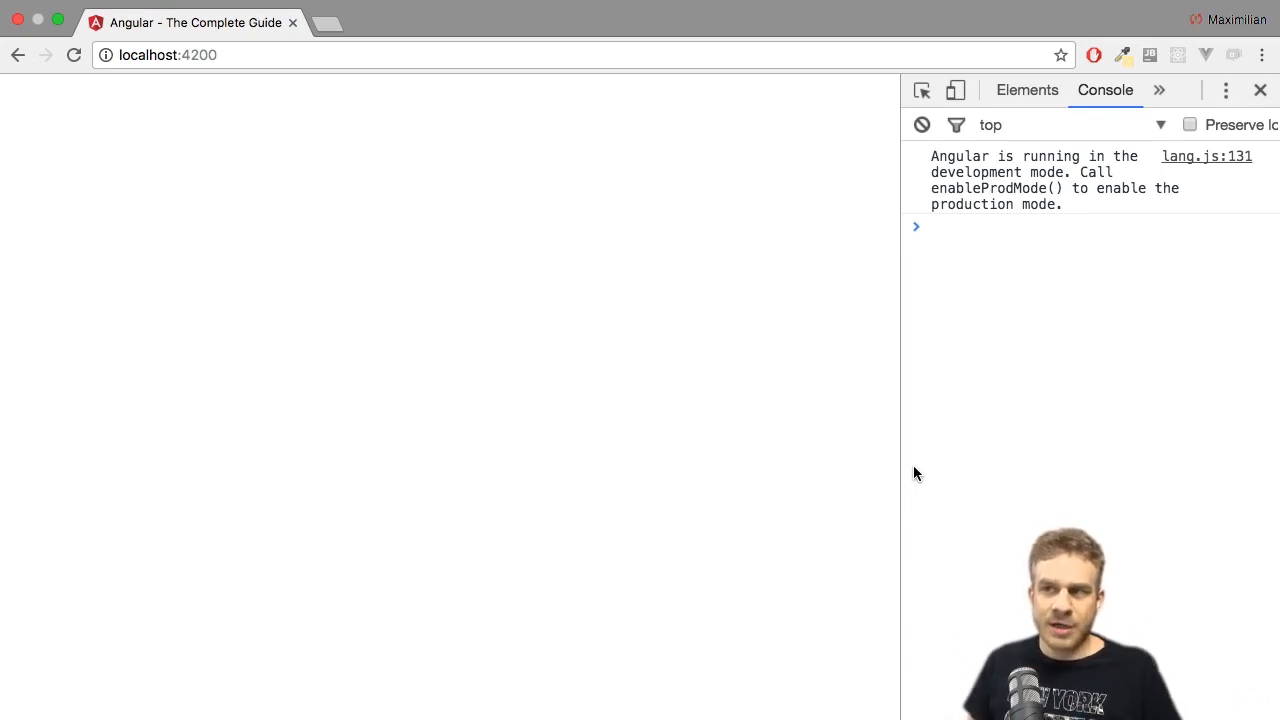
mouse_move(422, 430)
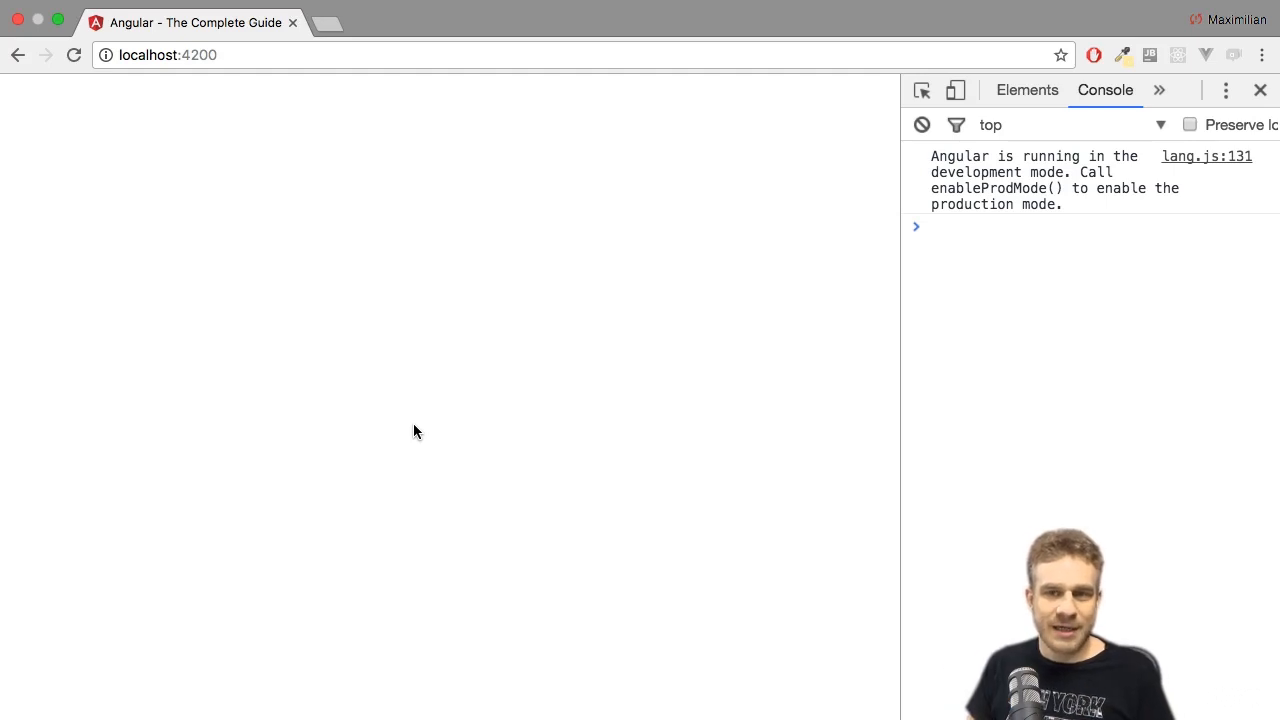
mouse_move(348, 352)
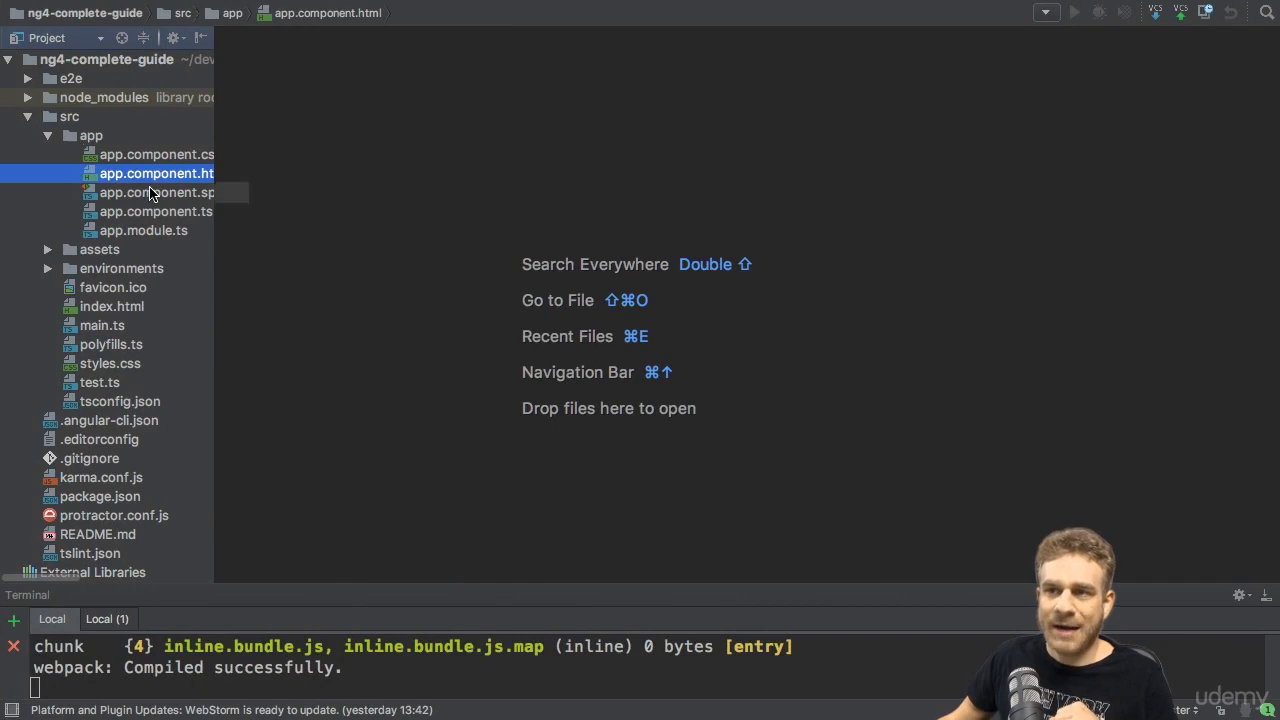
- Add an h3 heading reading "I'm in the AppComponent!" to app.component.html and save it
double_click(156, 172)
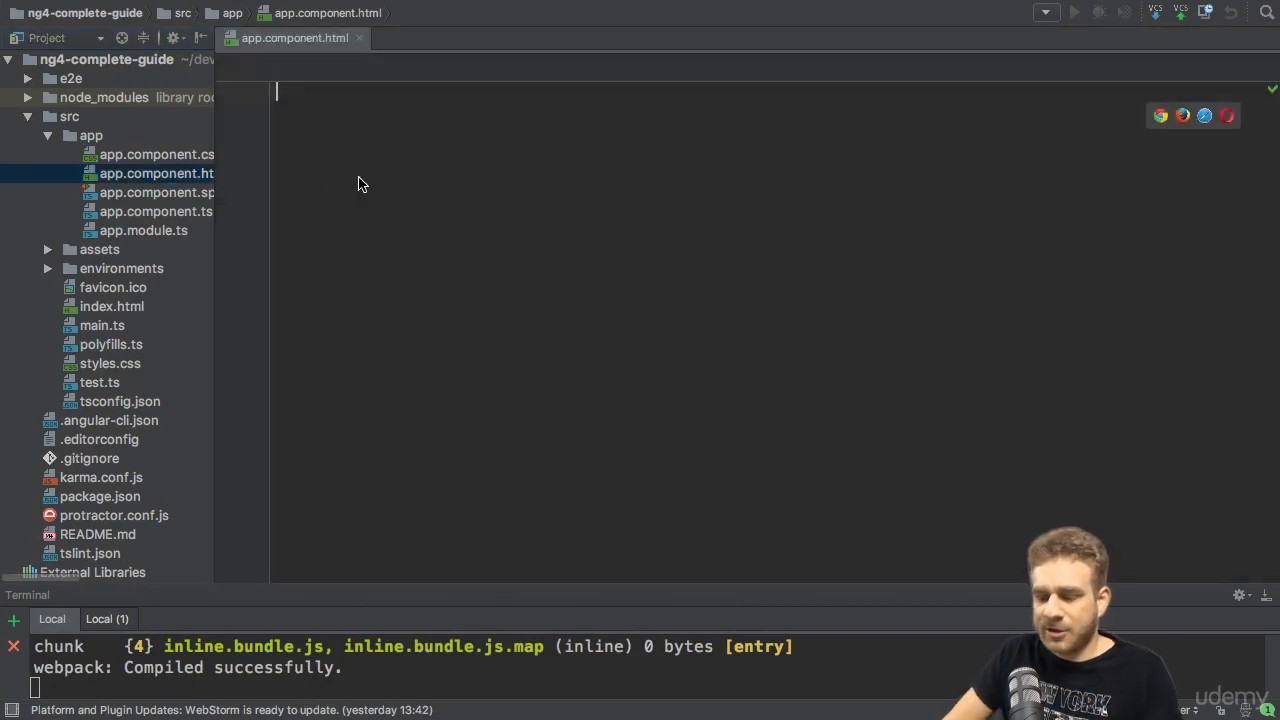
type("h3></h3>")
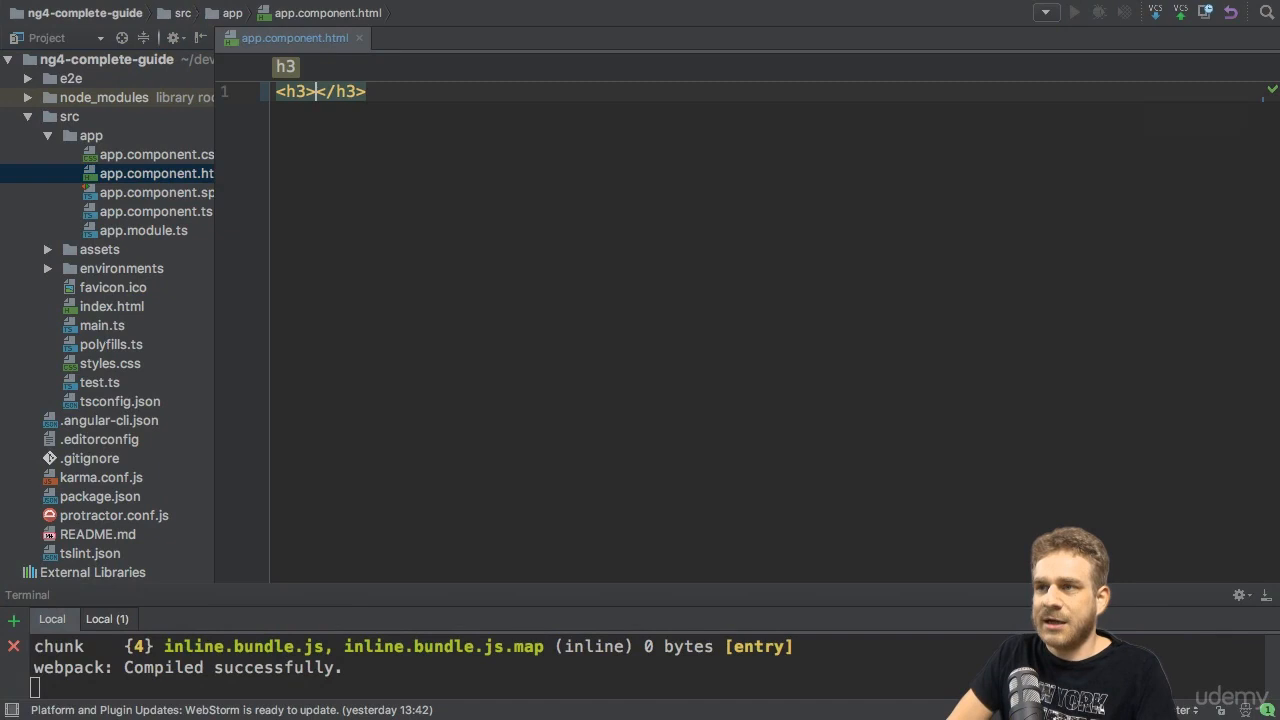
type("I'm in the")
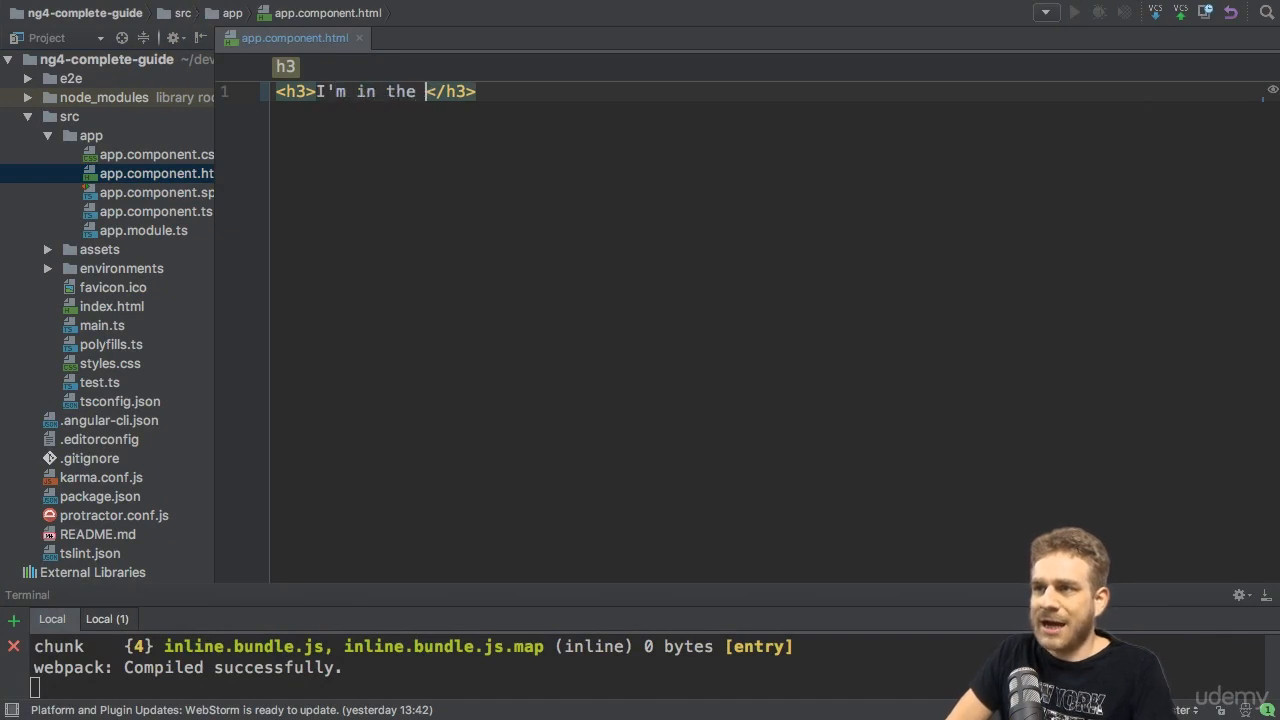
type("AppComponent!")
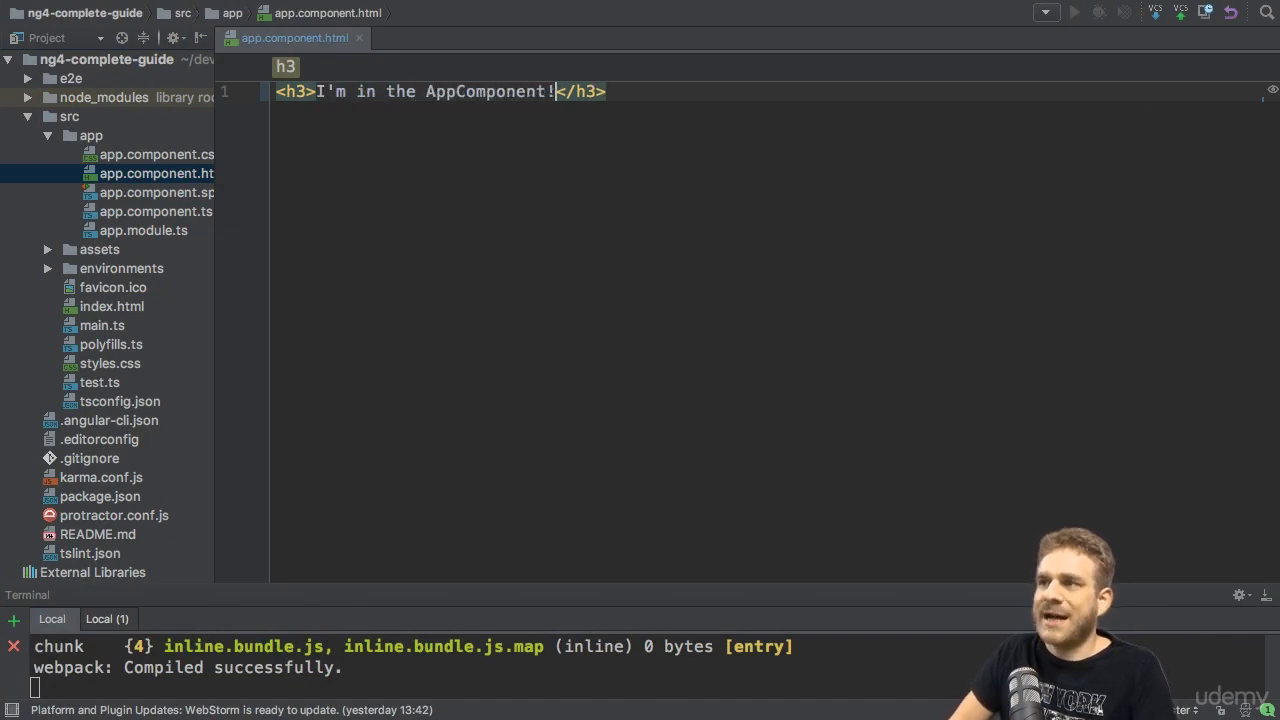
key("enter")
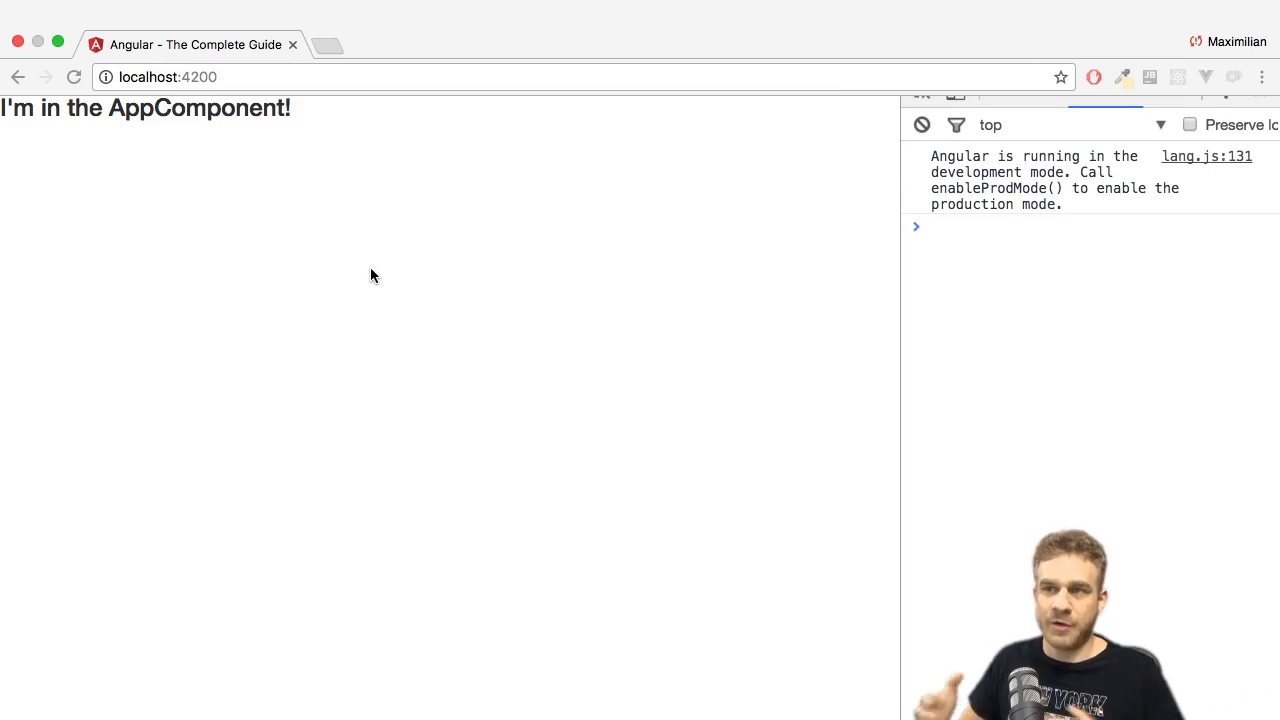
mouse_move(376, 280)
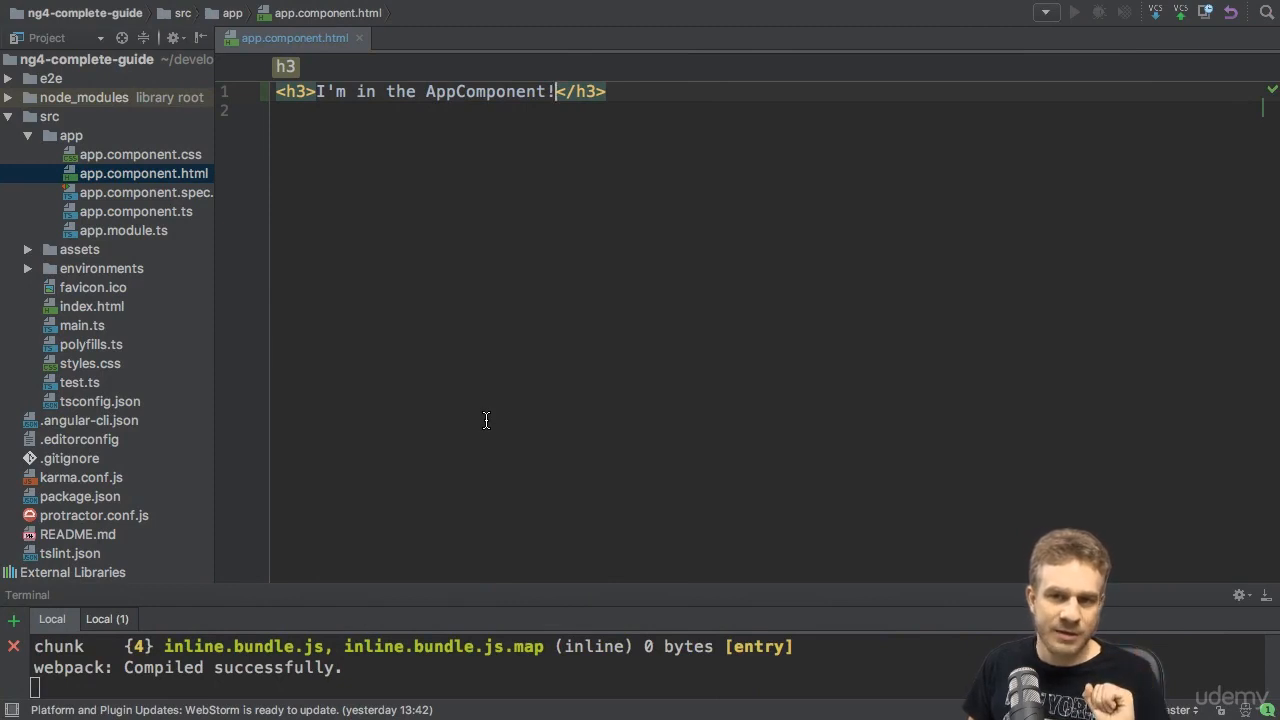
mouse_move(404, 418)
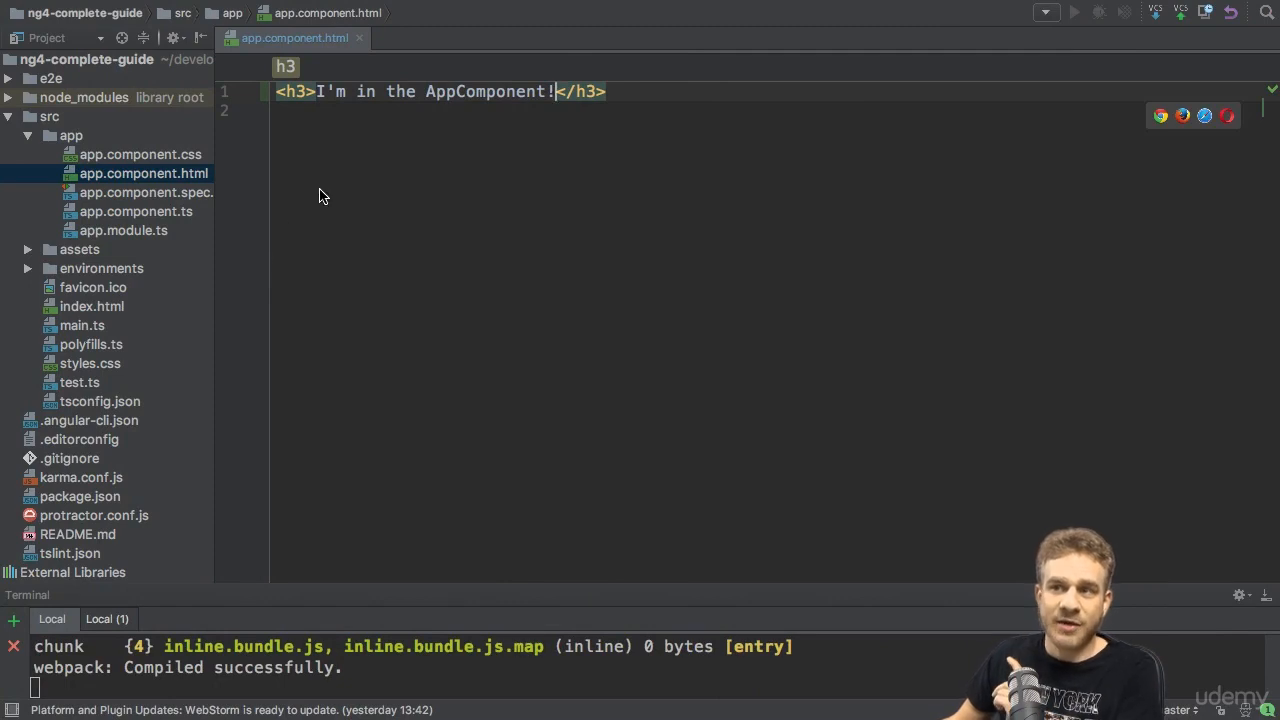
mouse_move(332, 206)
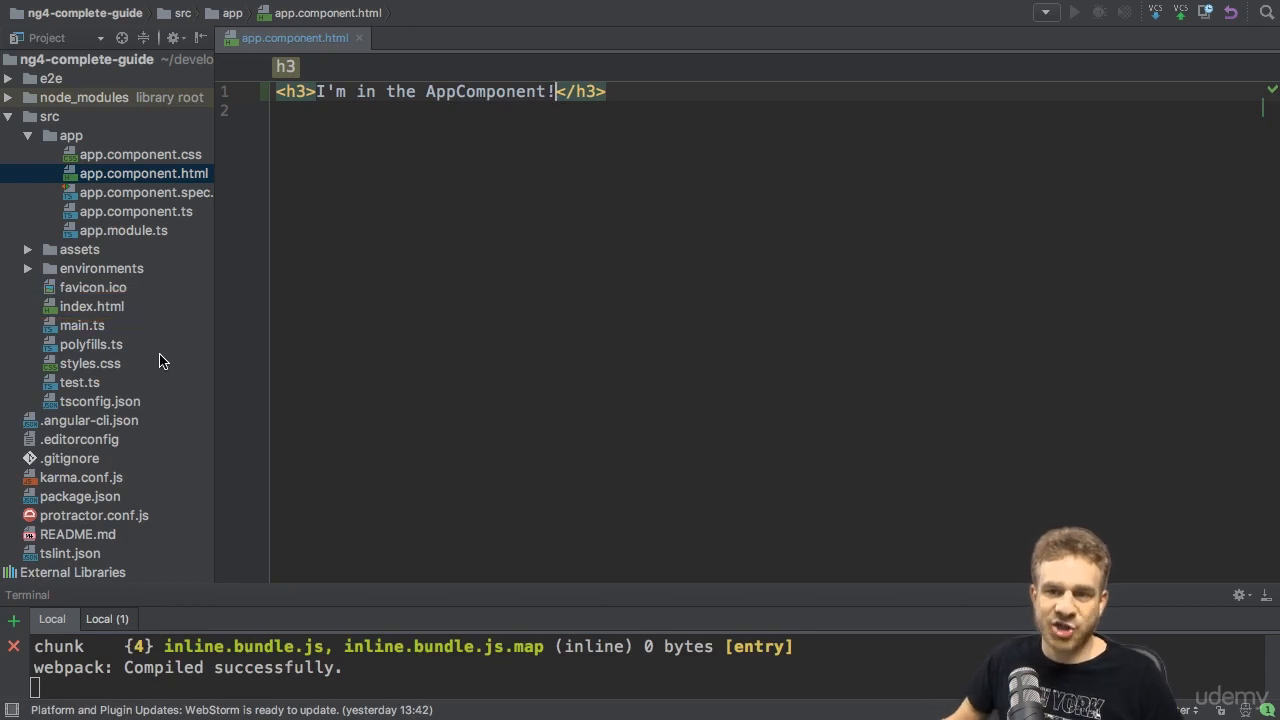
left_click(92, 306)
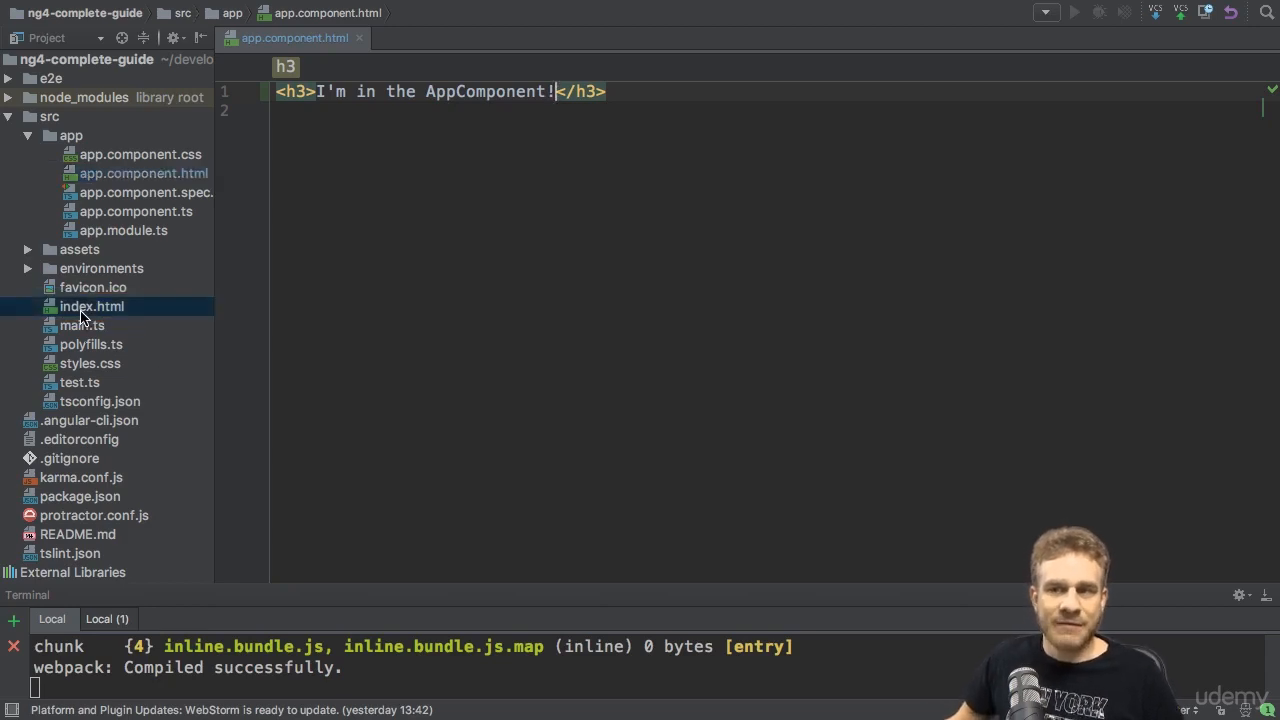
- Open index.html from the Project tree and focus its app-root element with the Loading... text
double_click(92, 306)
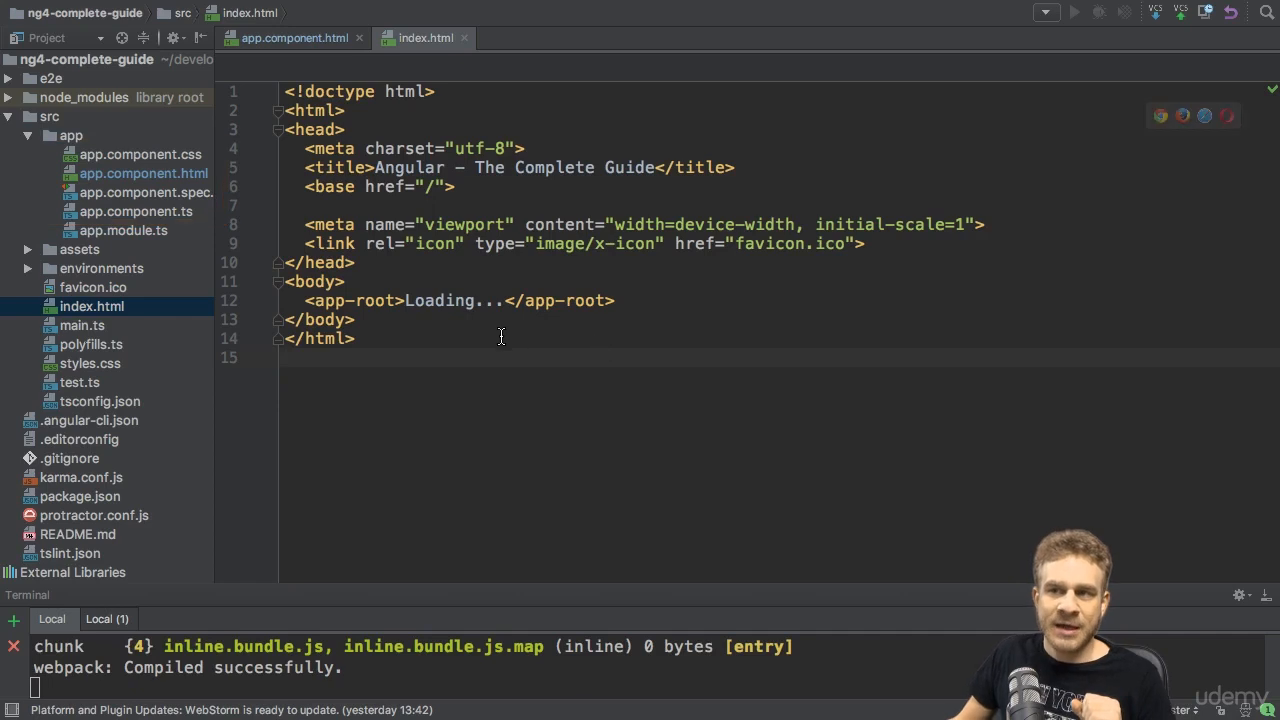
mouse_move(276, 332)
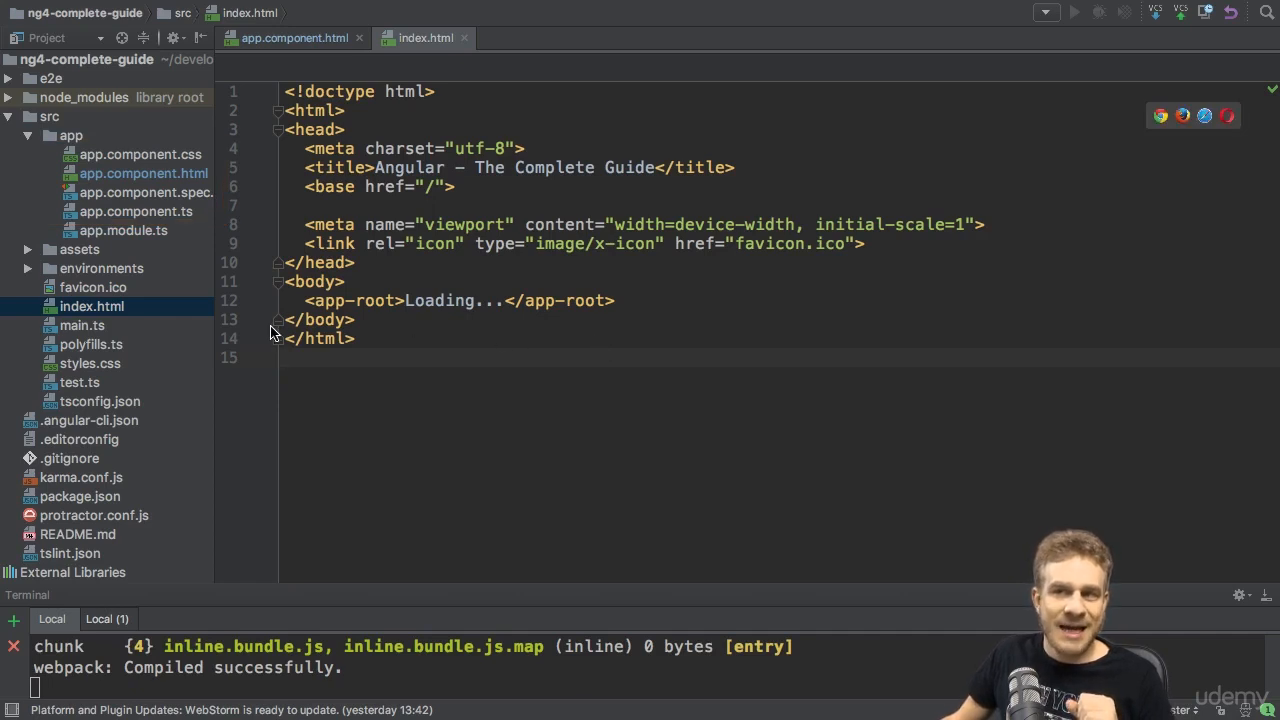
left_click(288, 356)
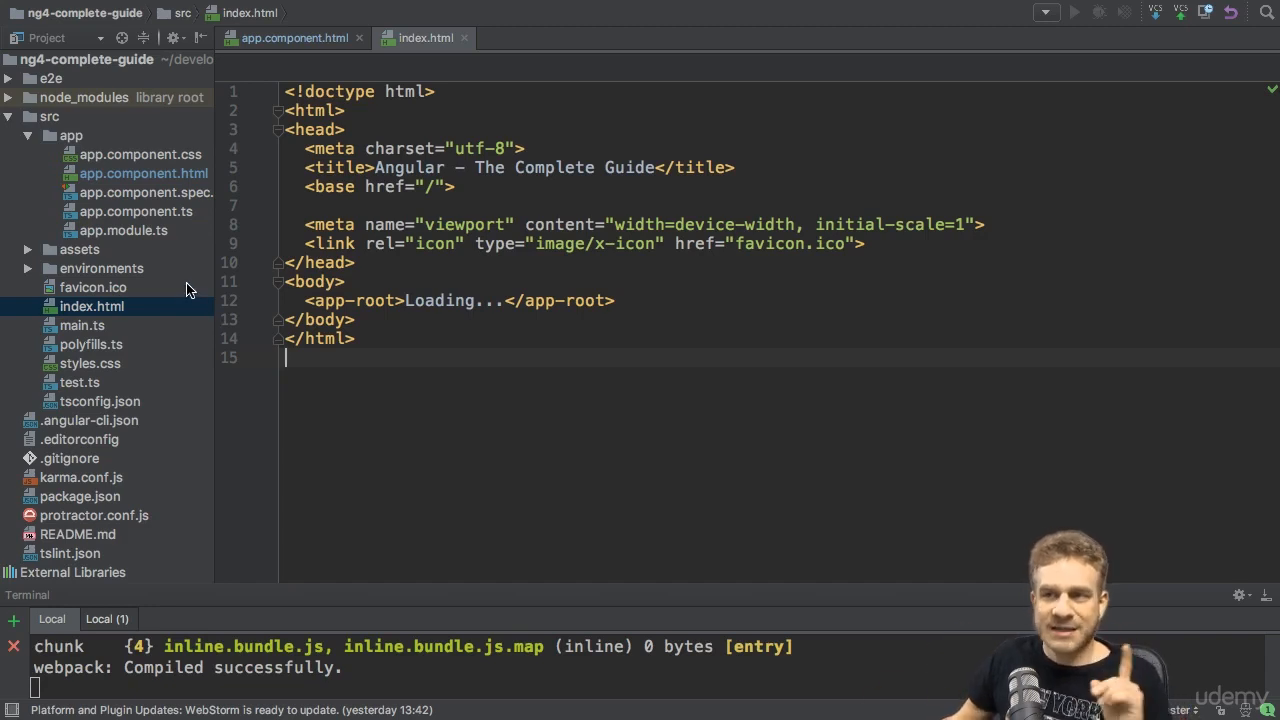
mouse_move(112, 248)
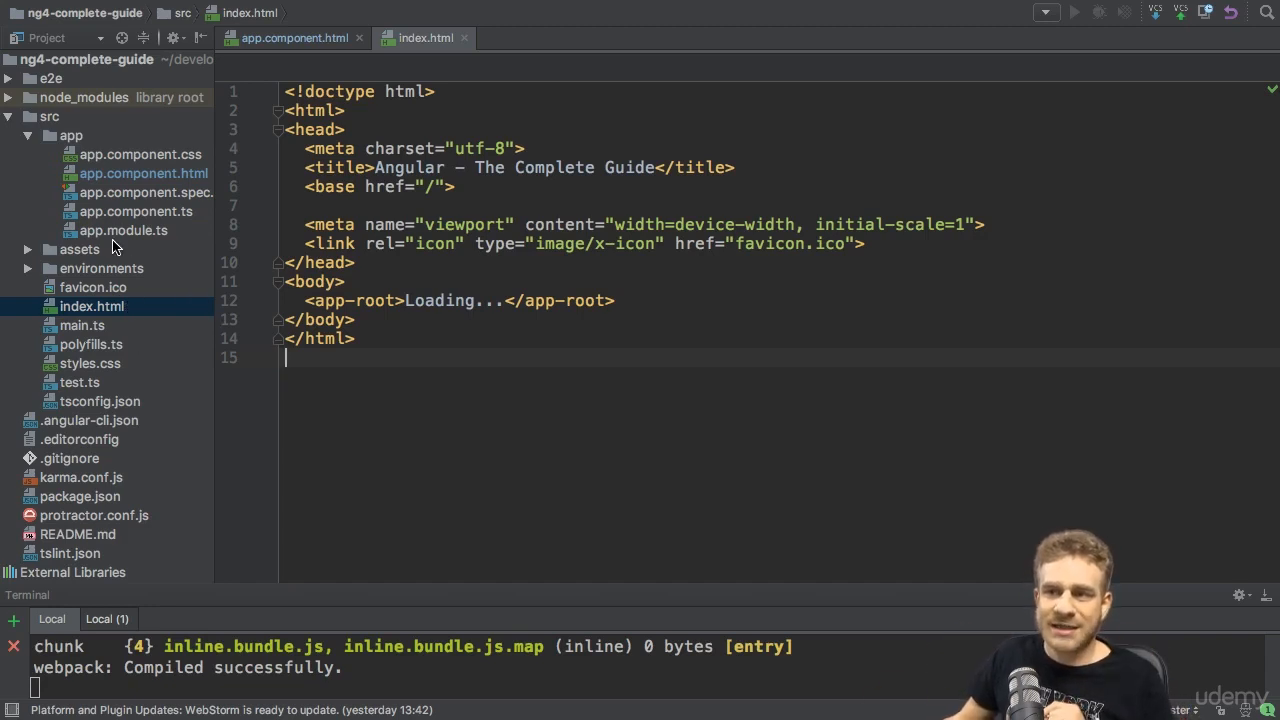
- Open app.component.ts with its app-root selector, then select index.html in the Project tree
double_click(136, 212)
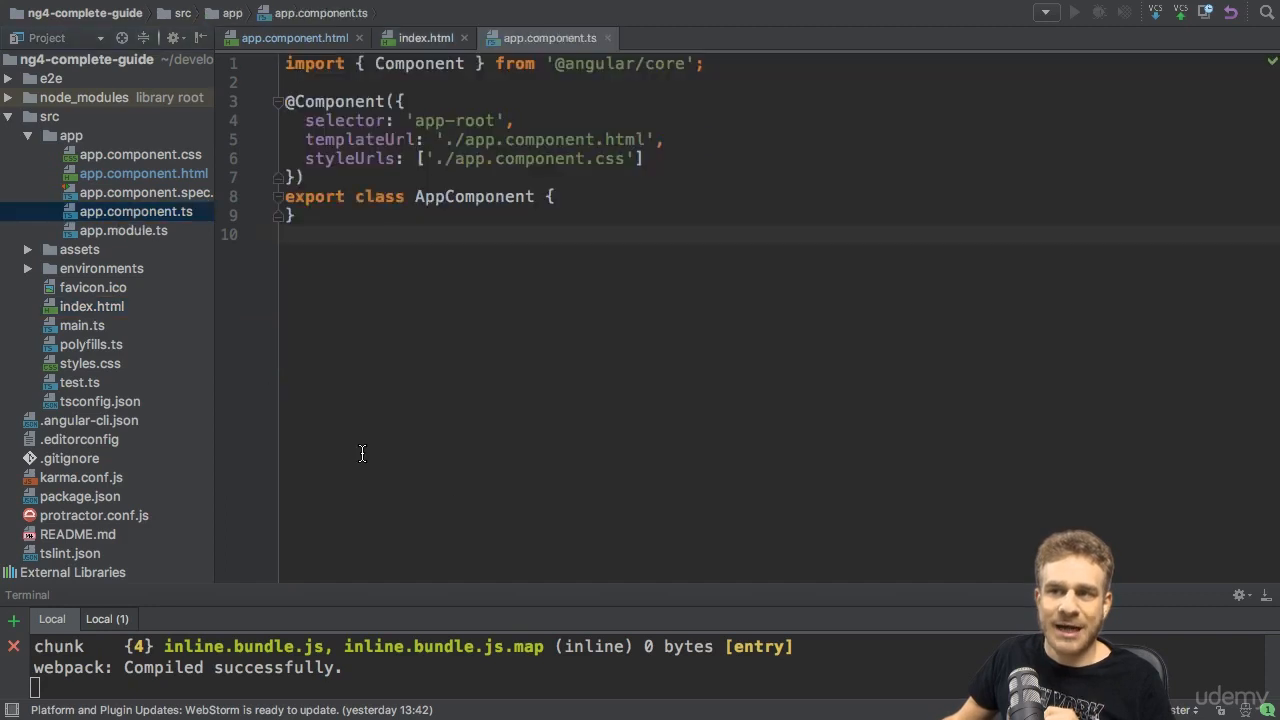
mouse_move(448, 506)
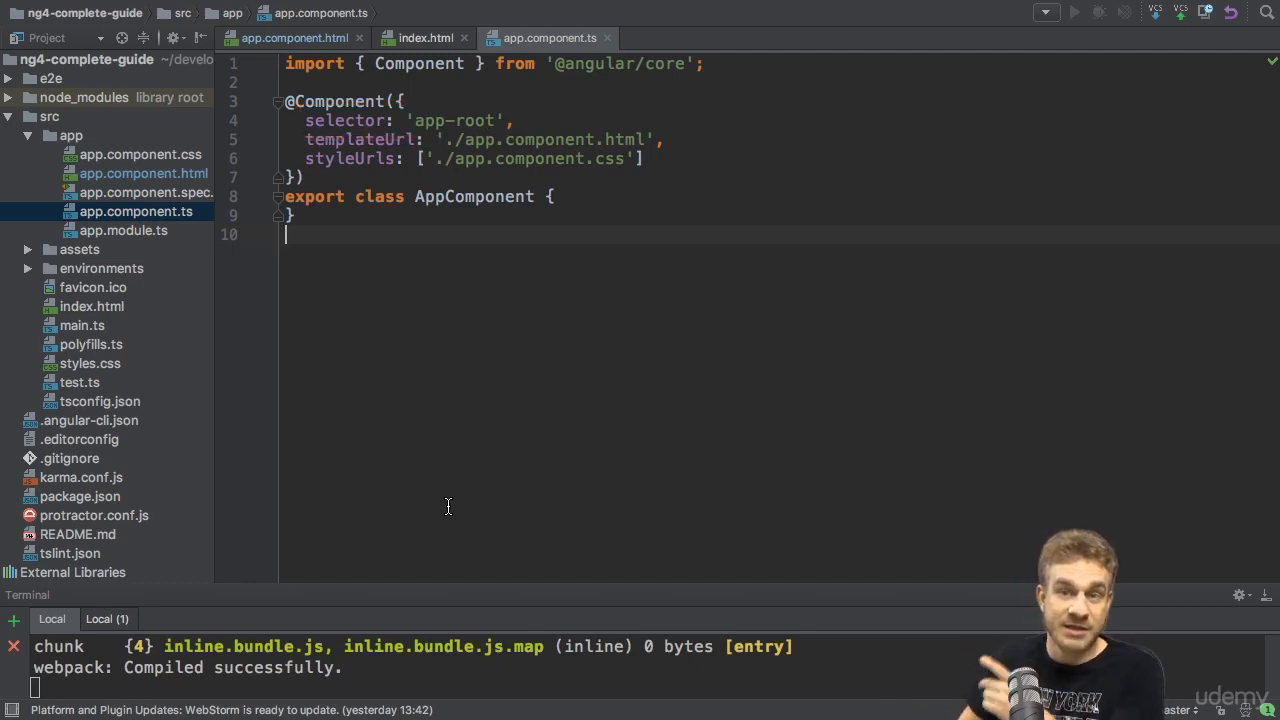
left_click(92, 306)
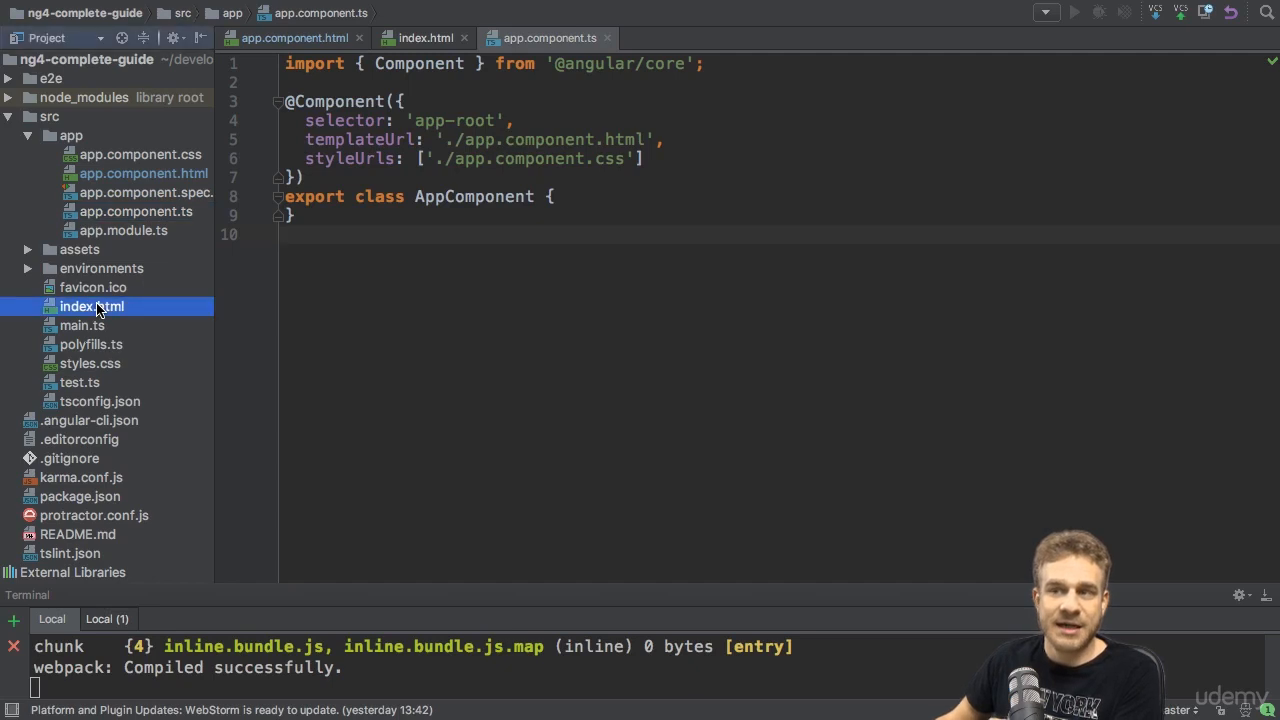
left_click(92, 306)
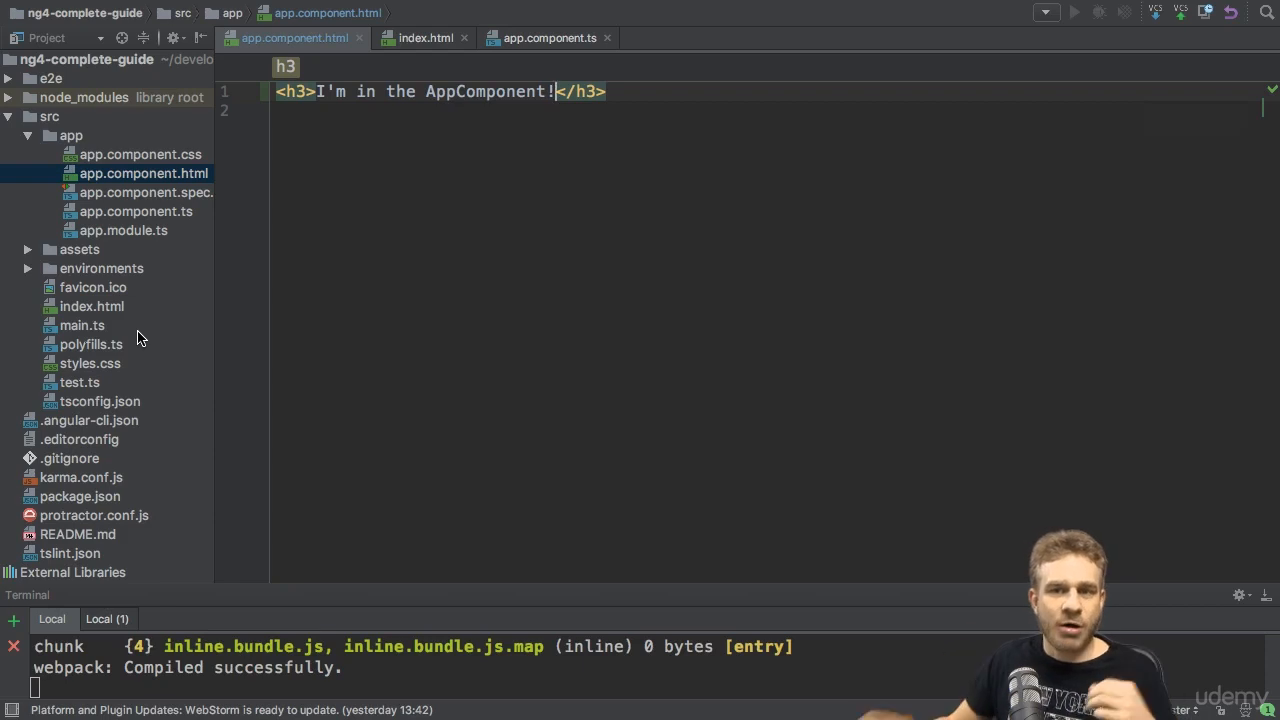
- Bring the Chrome window with the running app at localhost:4200 to the front
left_click(92, 306)
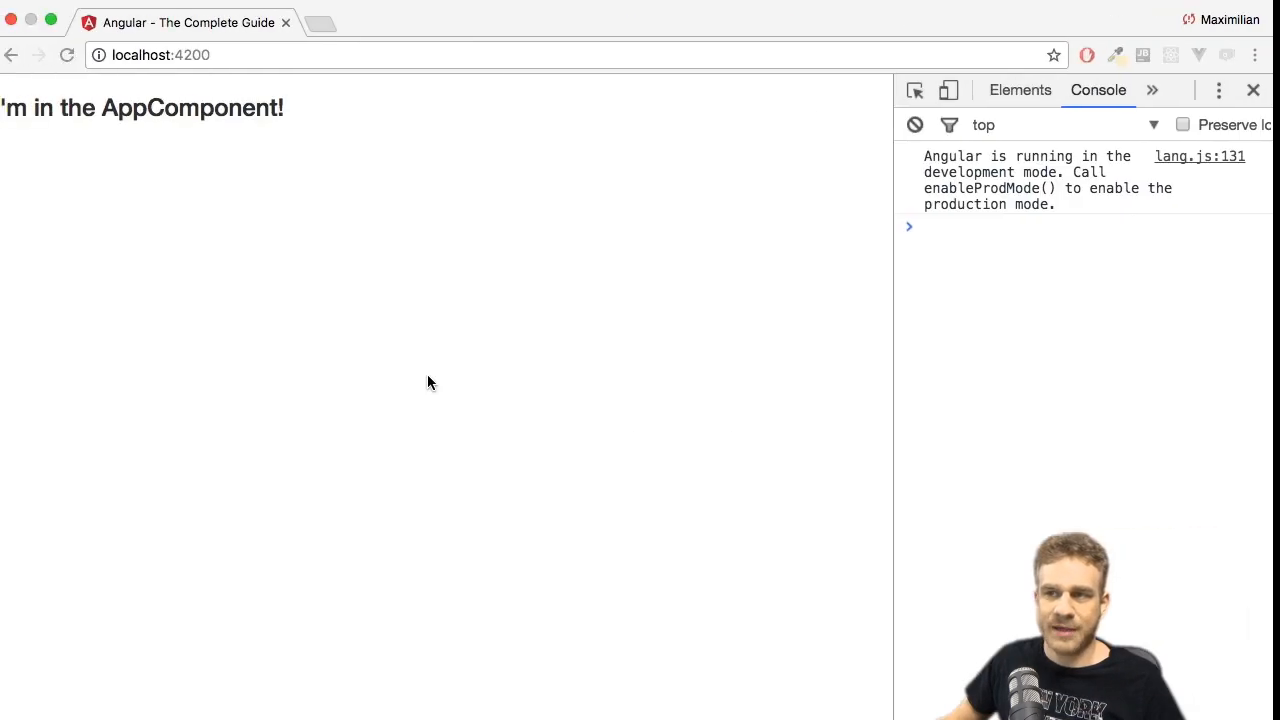
- View the served page's raw HTML source showing app-root with Loading... and injected script tags
right_click(430, 384)
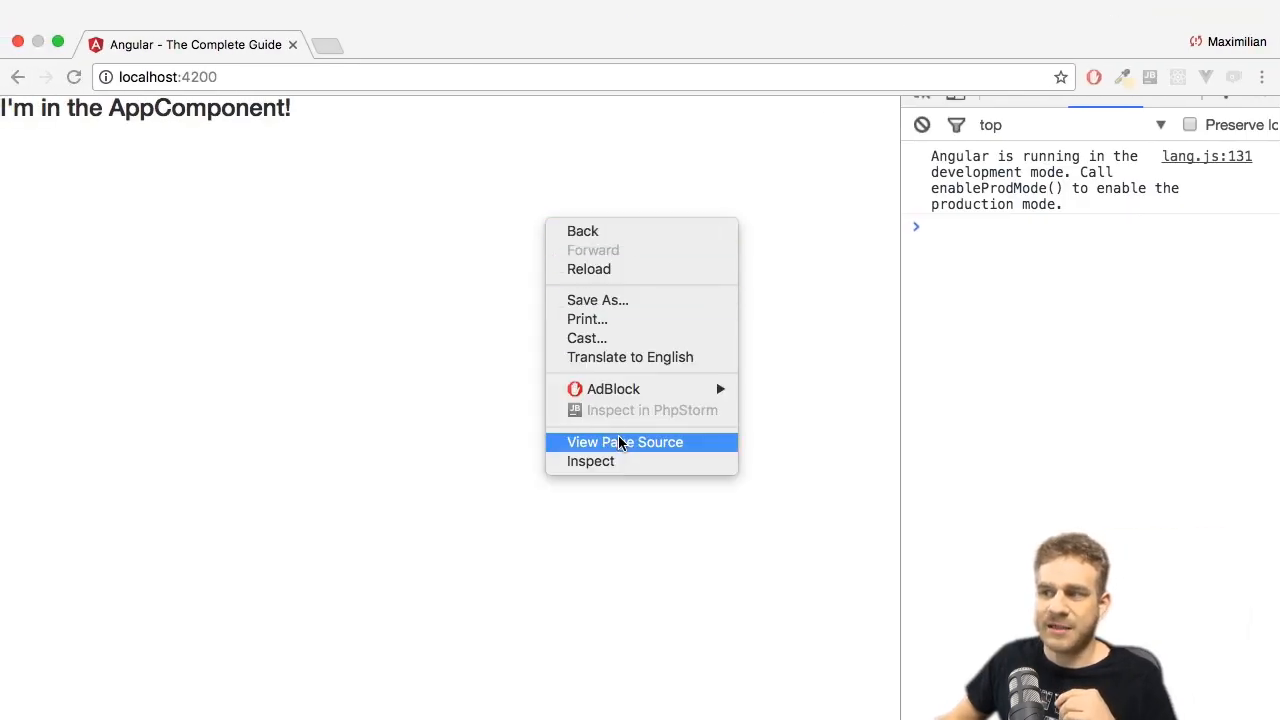
left_click(624, 442)
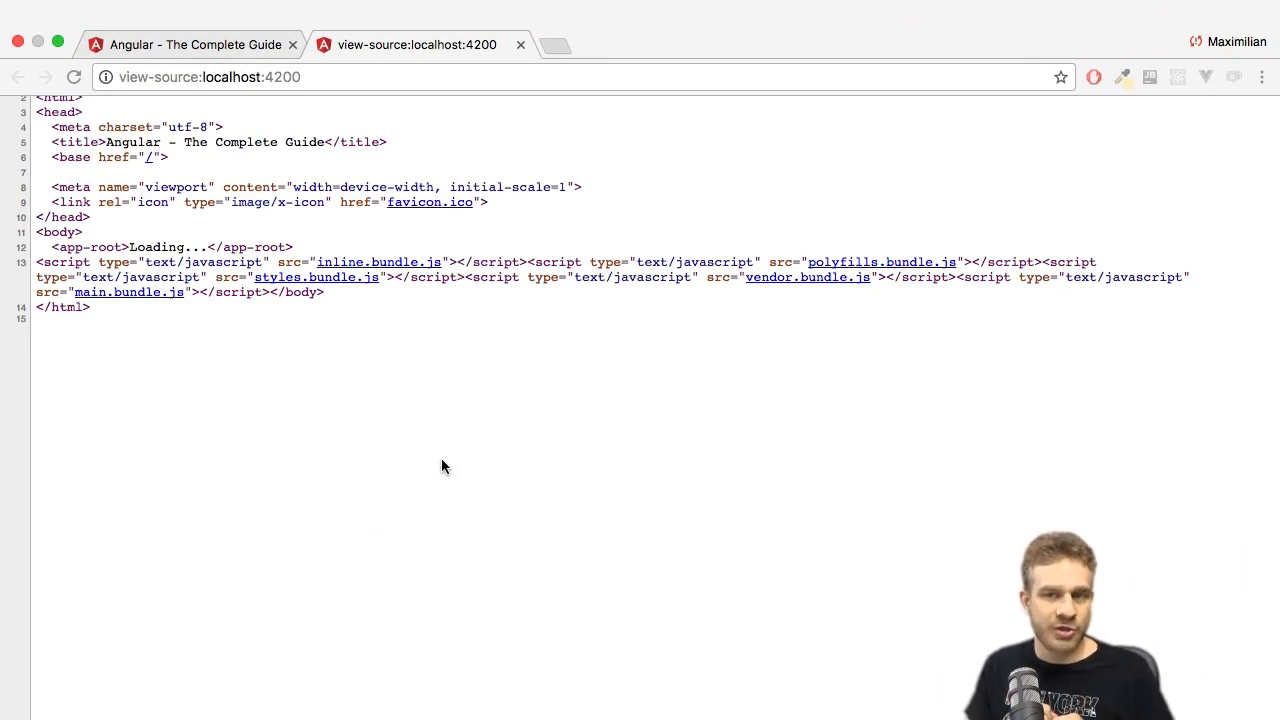
mouse_move(388, 354)
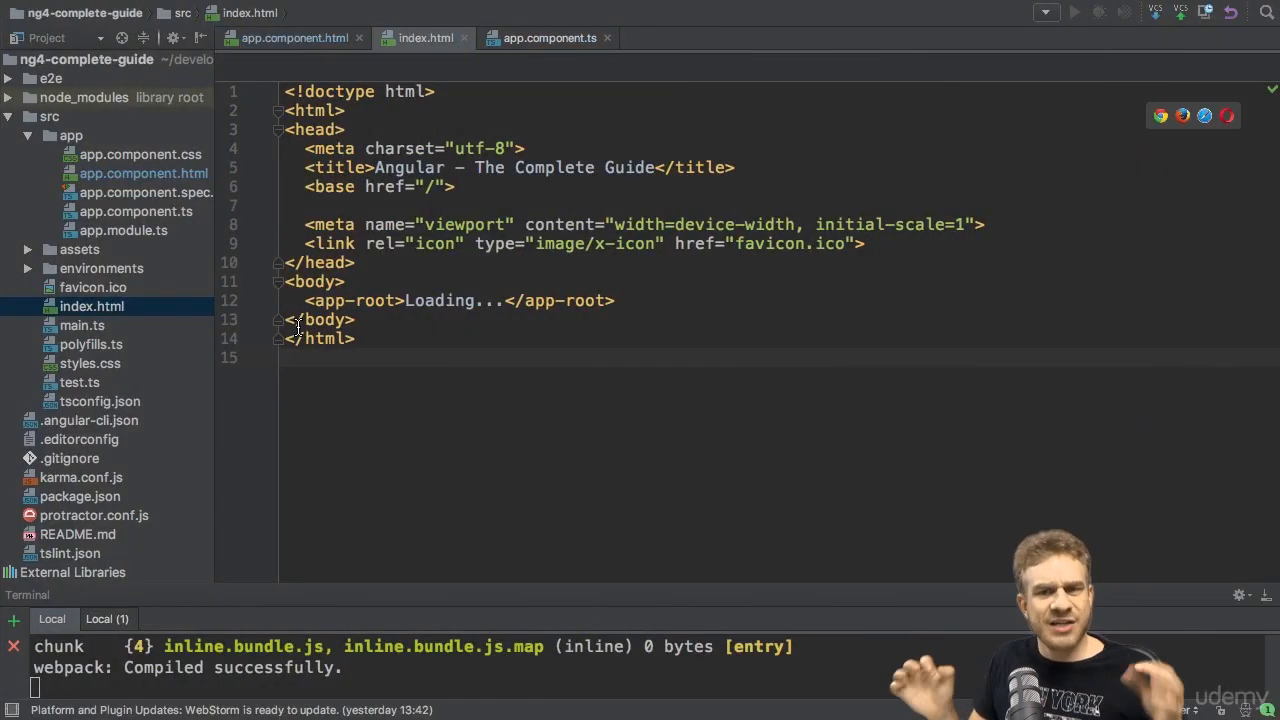
mouse_move(244, 324)
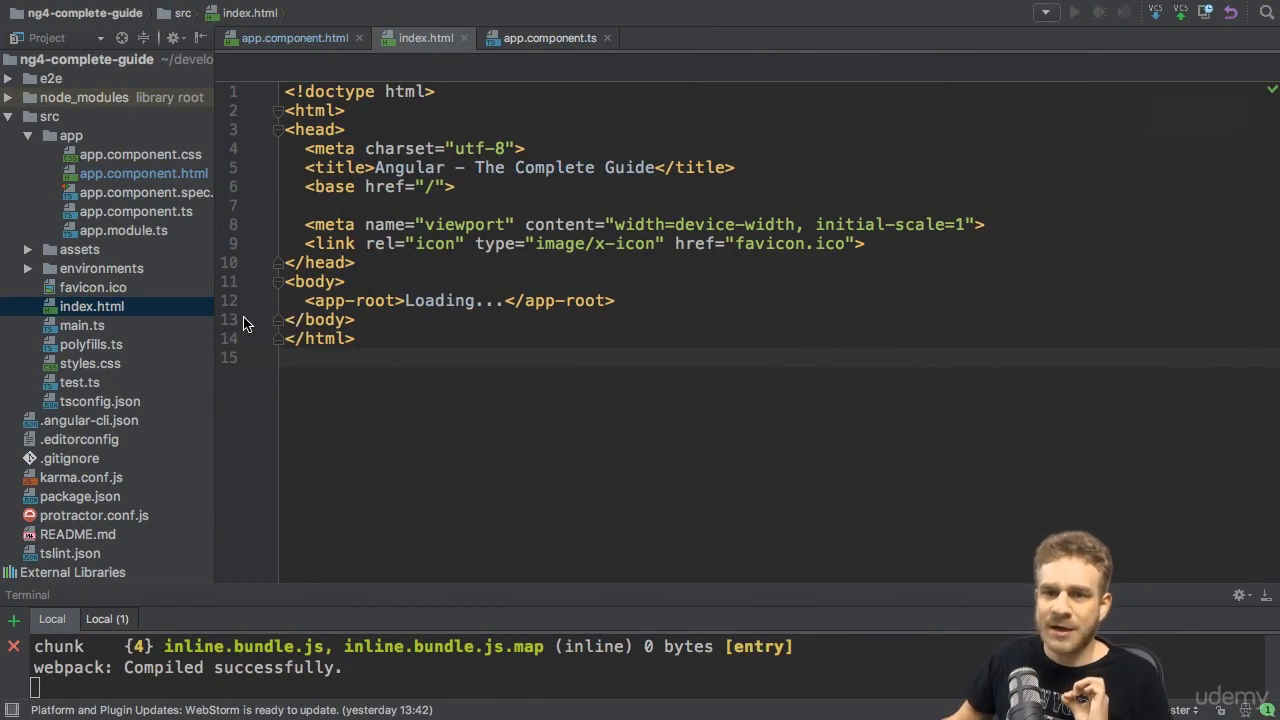
- Open main.ts, which bootstraps AppModule via platformBrowserDynamic
left_click(82, 324)
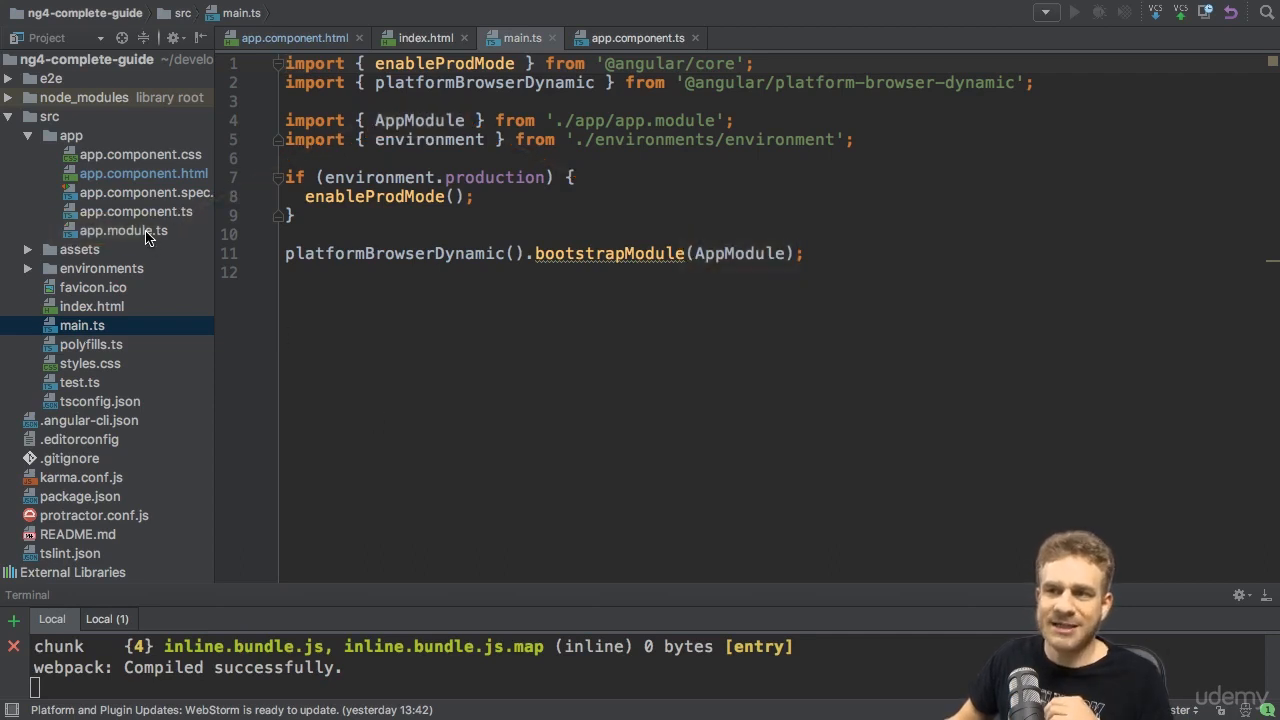
- Open app.module.ts showing the NgModule declaring and bootstrapping AppComponent
left_click(124, 230)
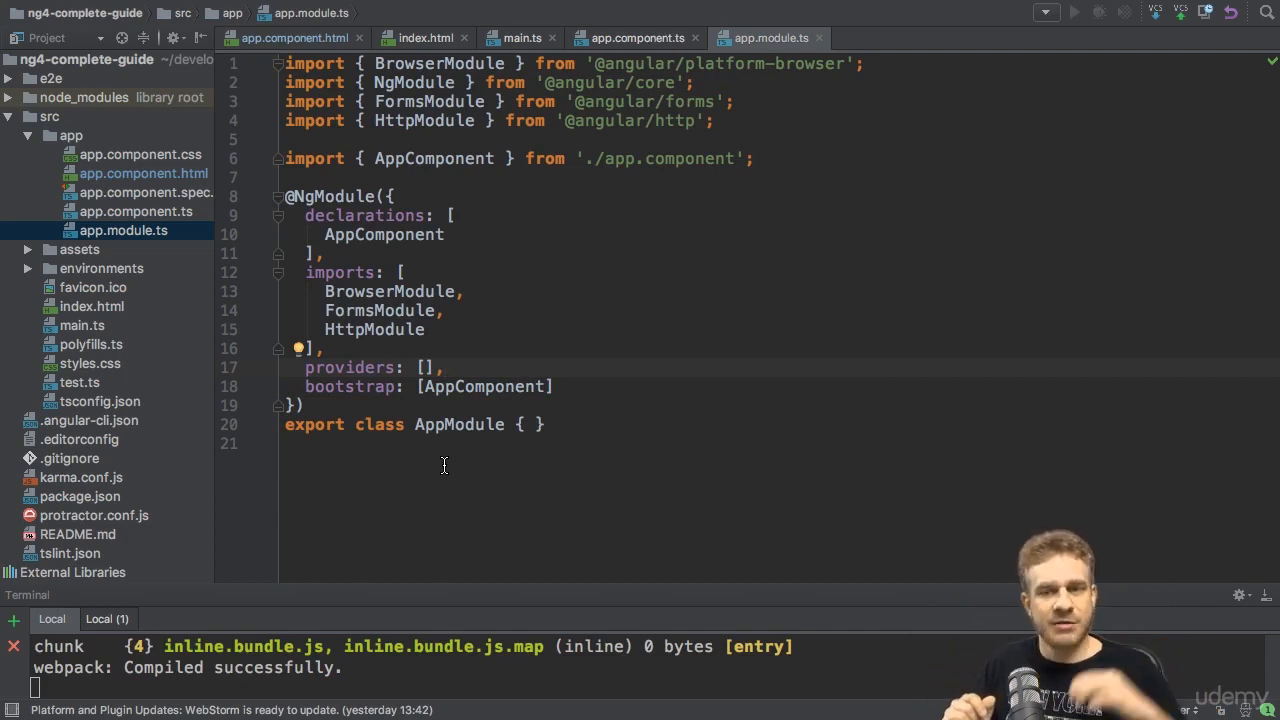
- Revisit main.ts, then open app.component.ts with the app-root selector and template URLs
left_click(82, 324)
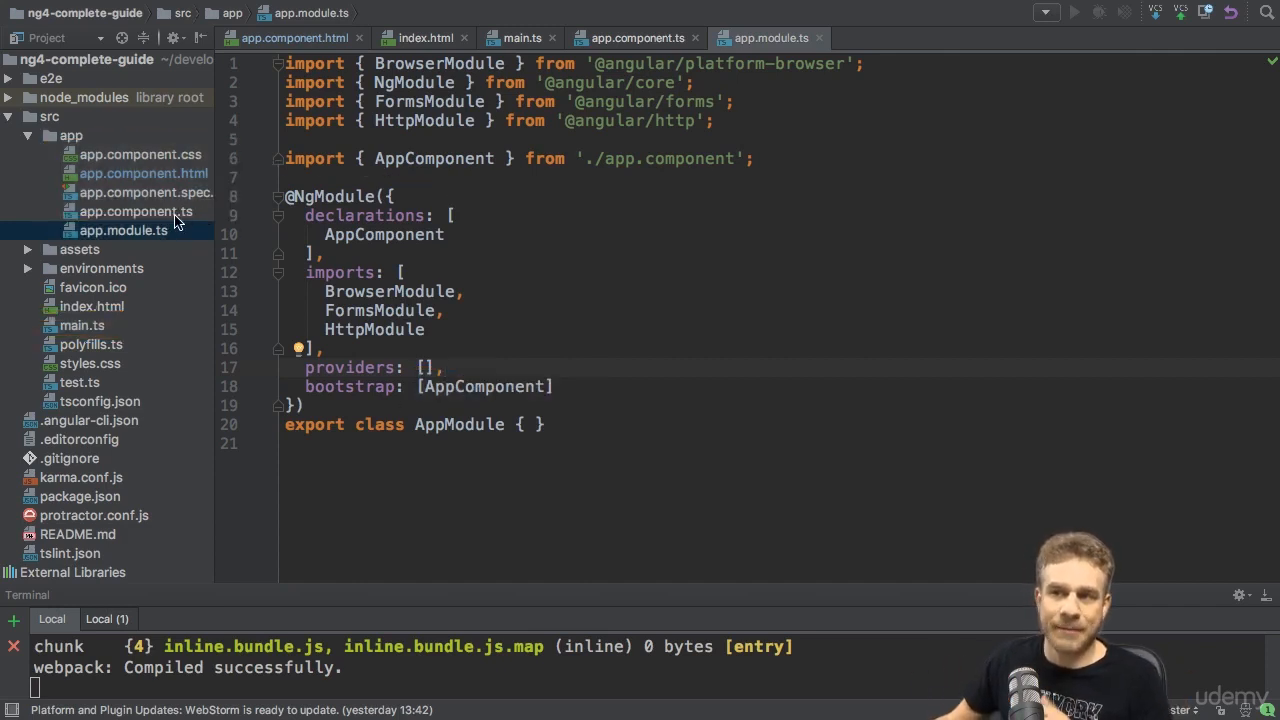
left_click(136, 212)
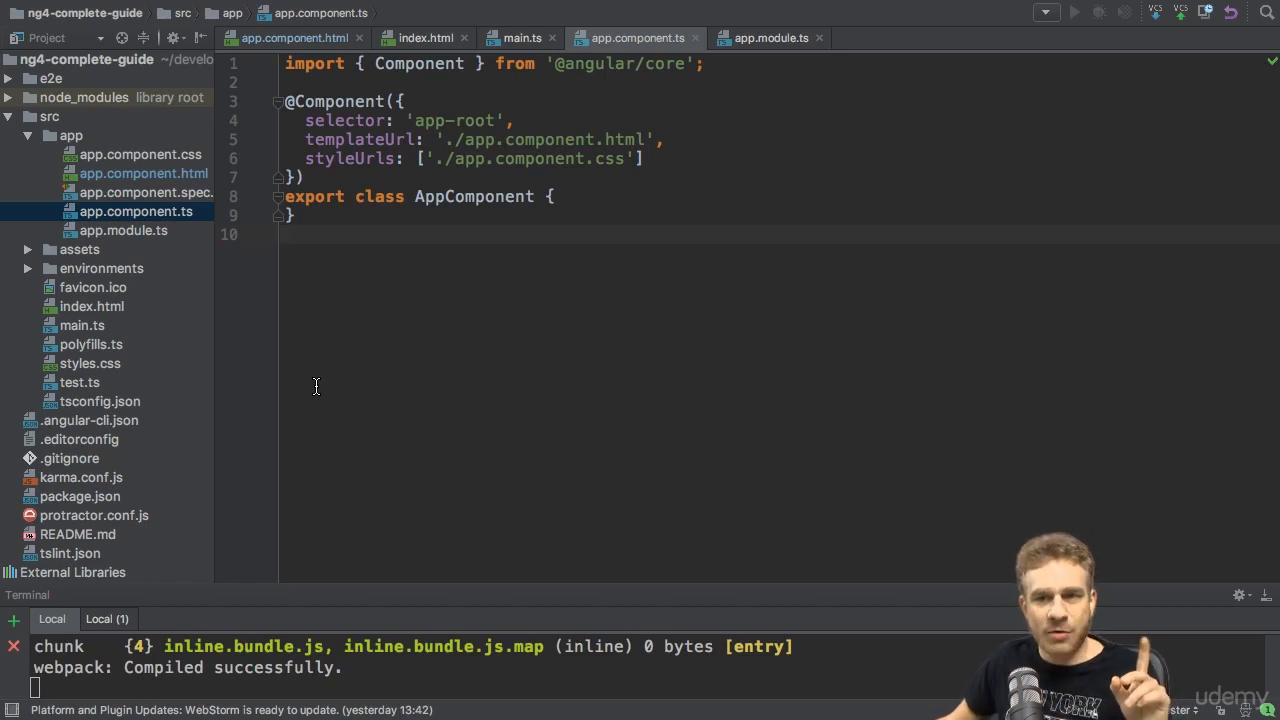
- Return to index.html, then open app.component.html with its h3 heading
left_click(424, 38)
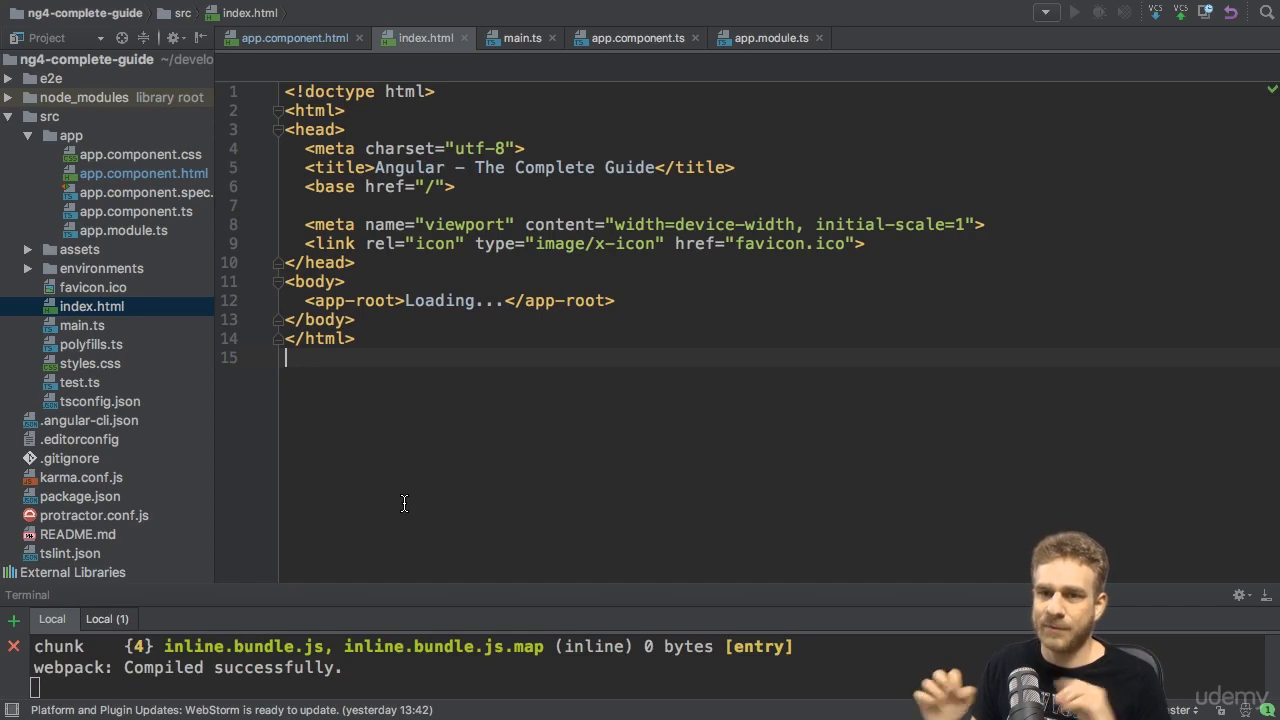
mouse_move(376, 438)
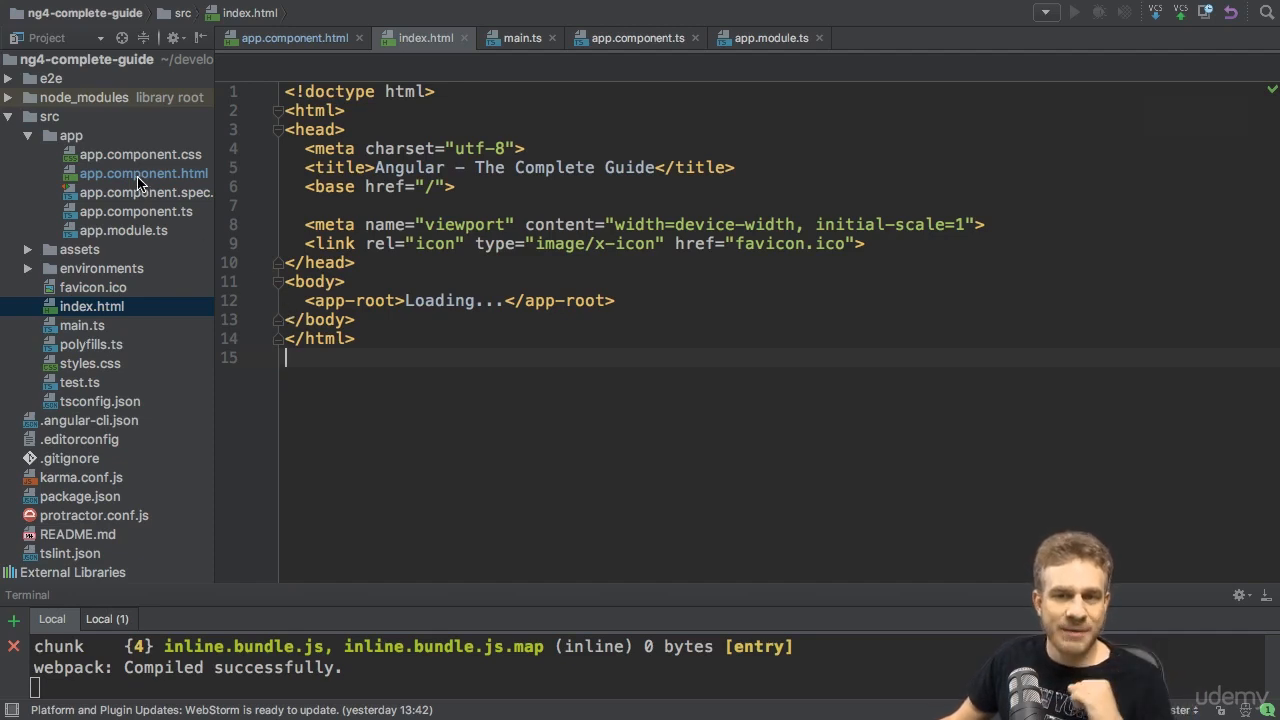
left_click(142, 172)
type("<h3>I'm in the AppComponent!</h3>")
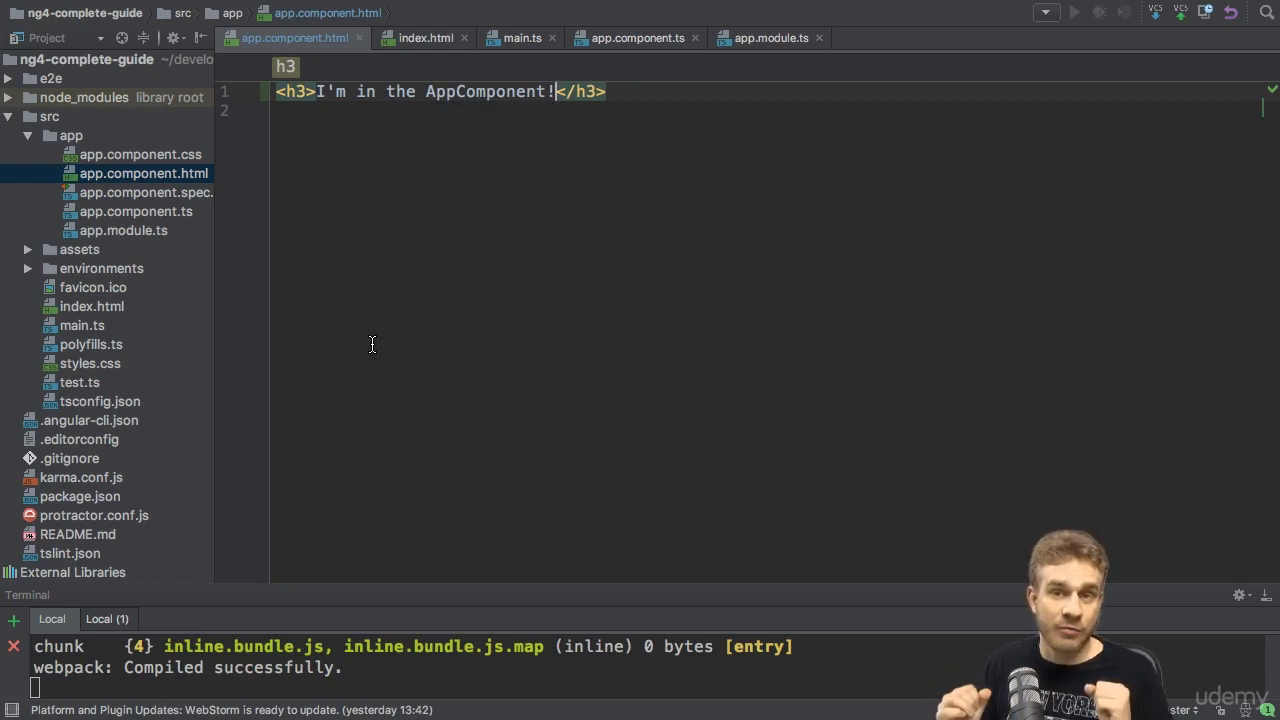
- Switch back to the app.module.ts editor tab with the NgModule bootstrapping AppComponent
left_click(770, 38)
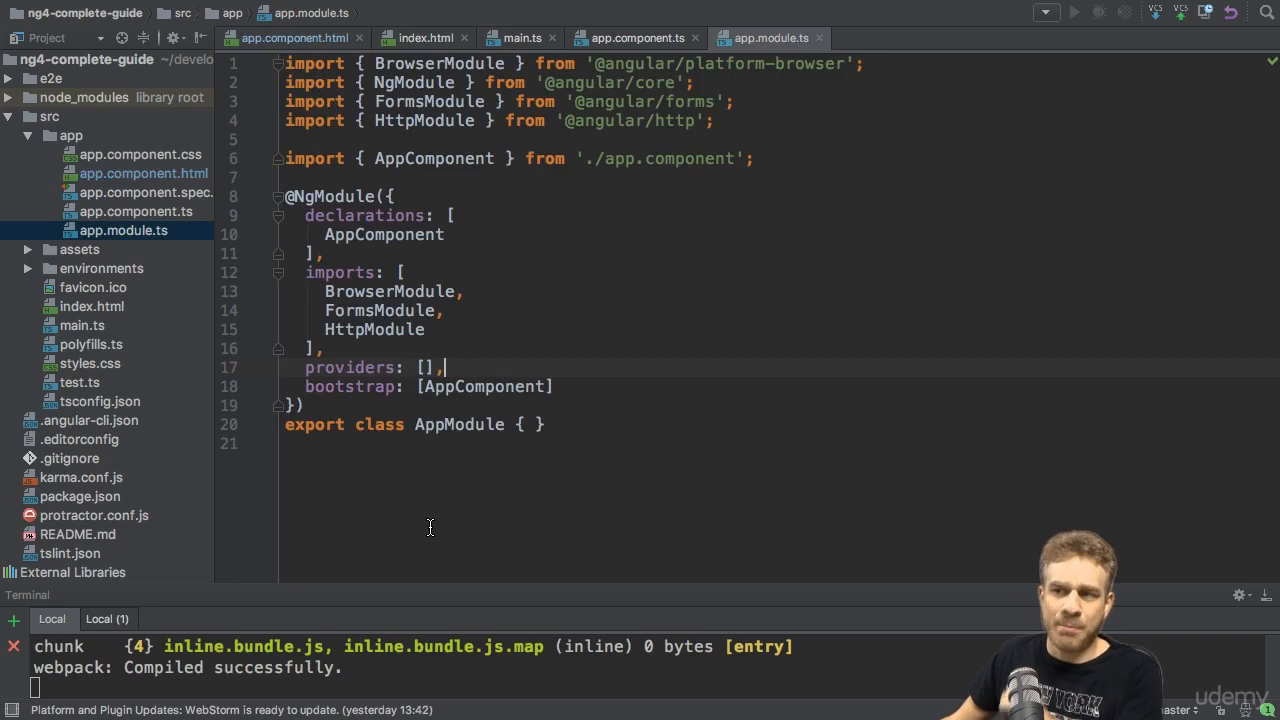